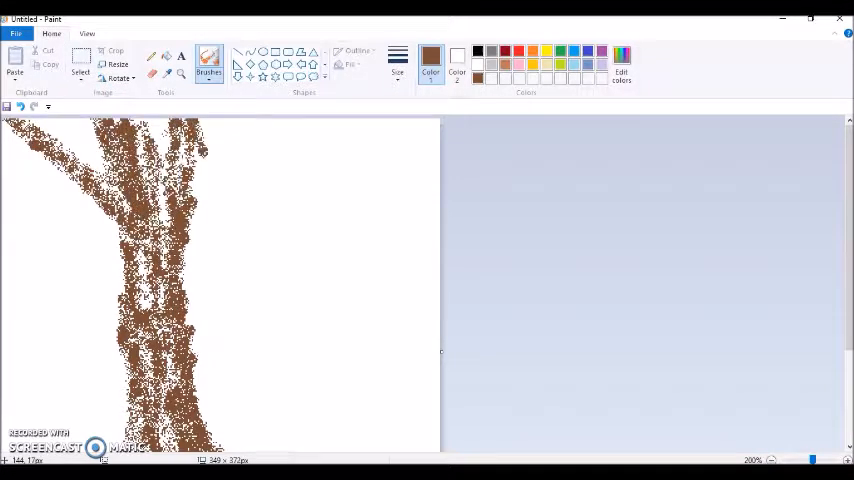
Mix a brown spray colour and choose a larger airbrush size for the trunk and roots.
left_click(620, 72)
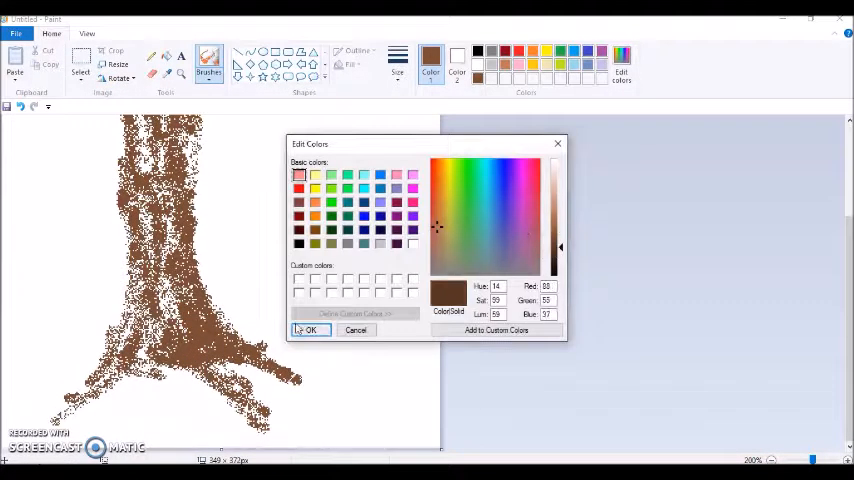
left_click(310, 330)
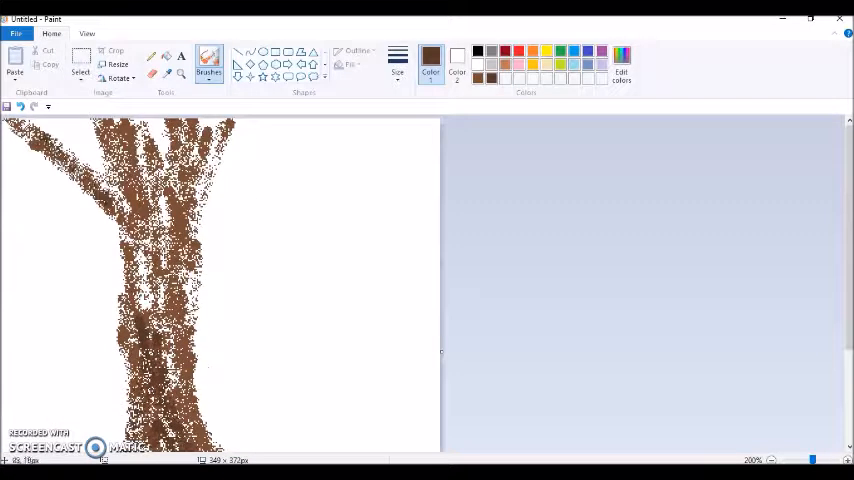
left_click(396, 60)
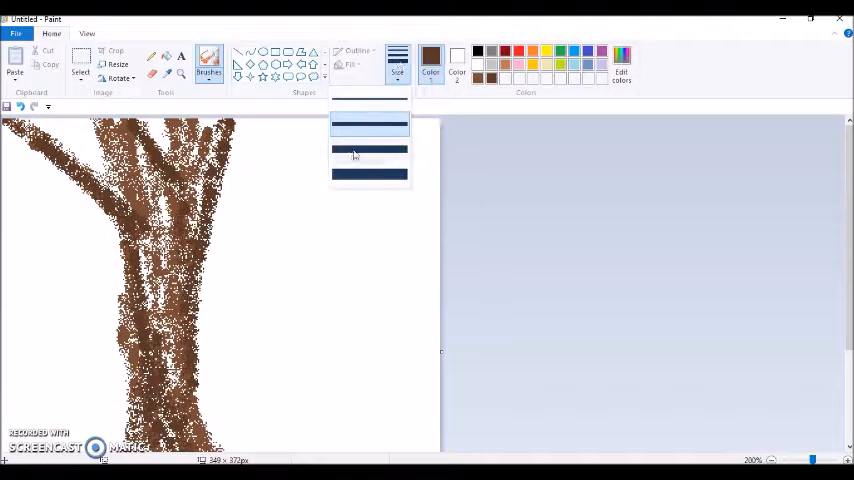
left_click(368, 124)
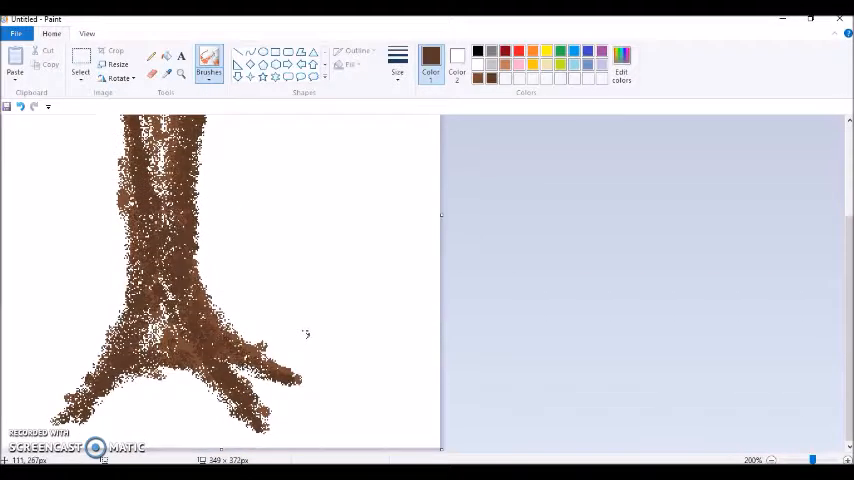
Mix a dark brown, then a lighter brown, spraying each over the trunk for shading.
left_click(620, 70)
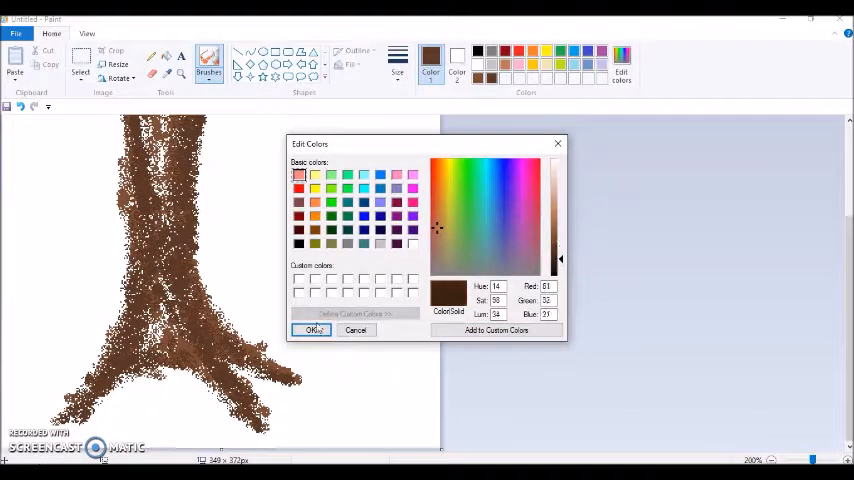
left_click(312, 330)
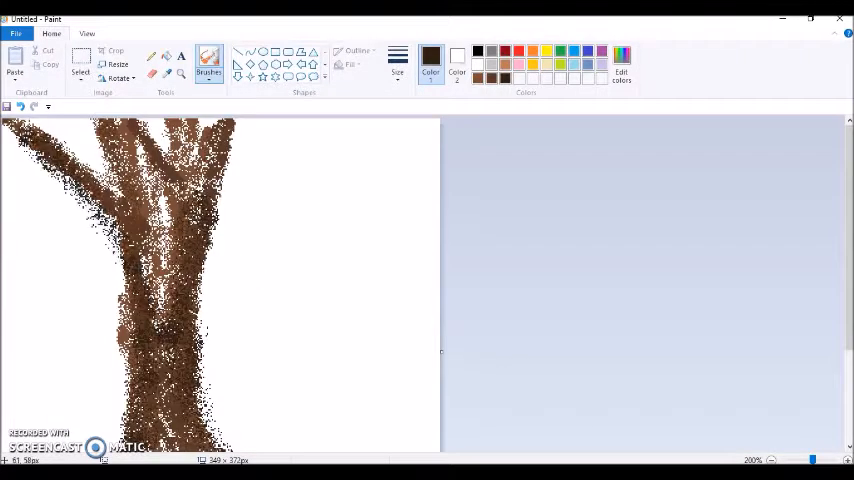
left_click(620, 66)
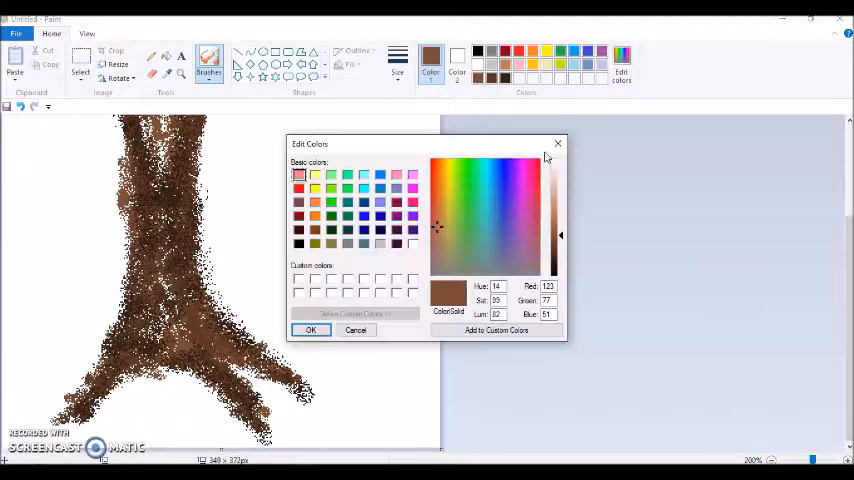
left_click(312, 330)
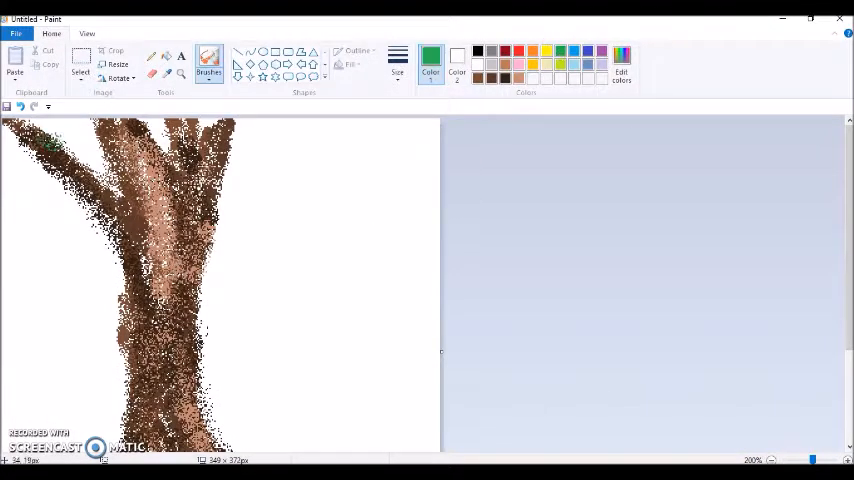
Adjust the zoom level from the View menu before painting the foliage.
left_click(88, 32)
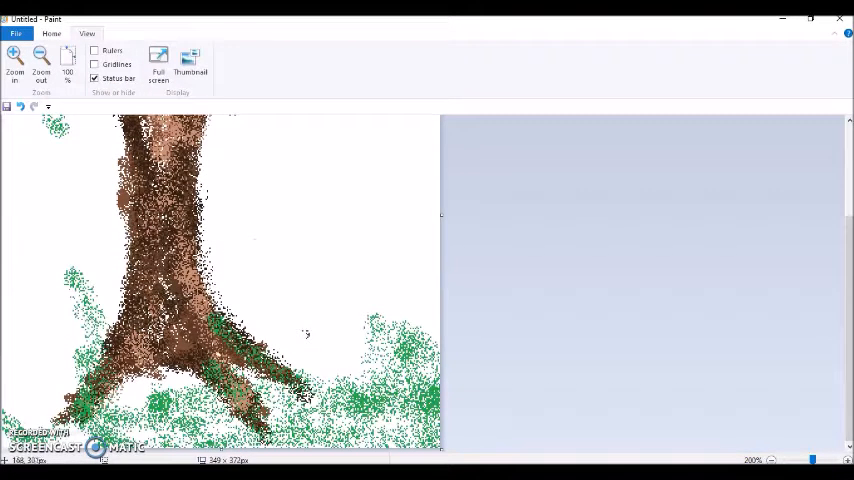
left_click(52, 32)
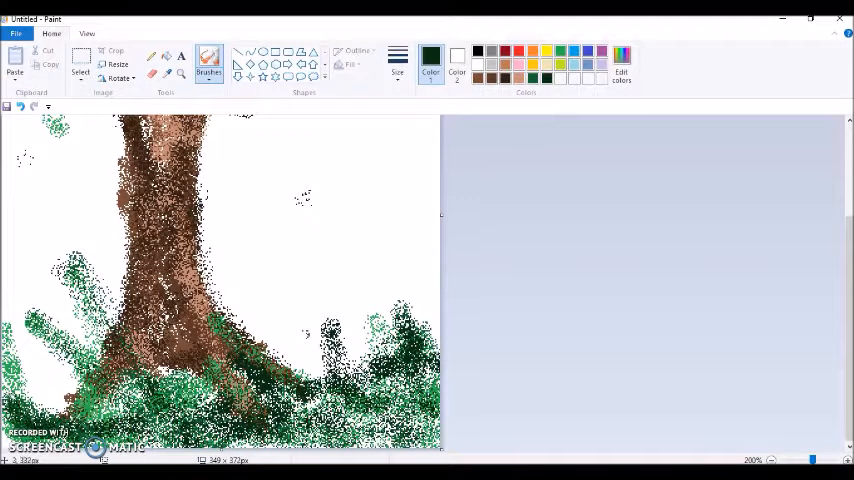
Mix two green shades and spray grass at the base and leaves in the crown.
left_click(620, 66)
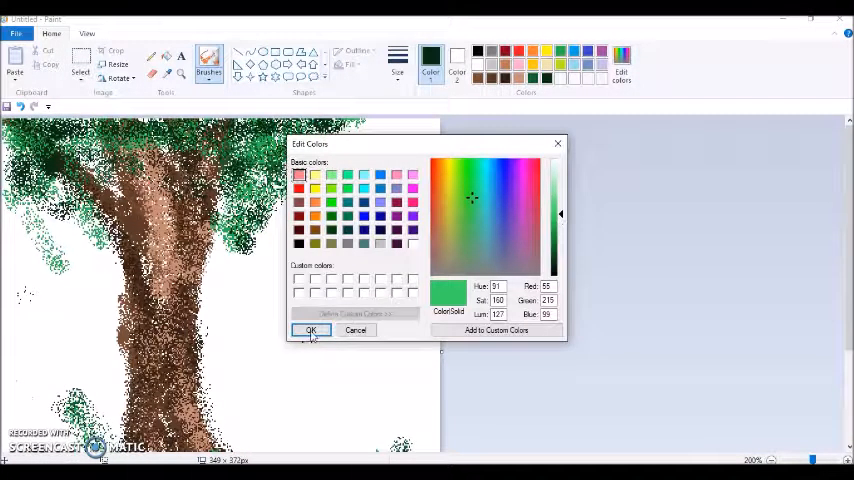
left_click(312, 330)
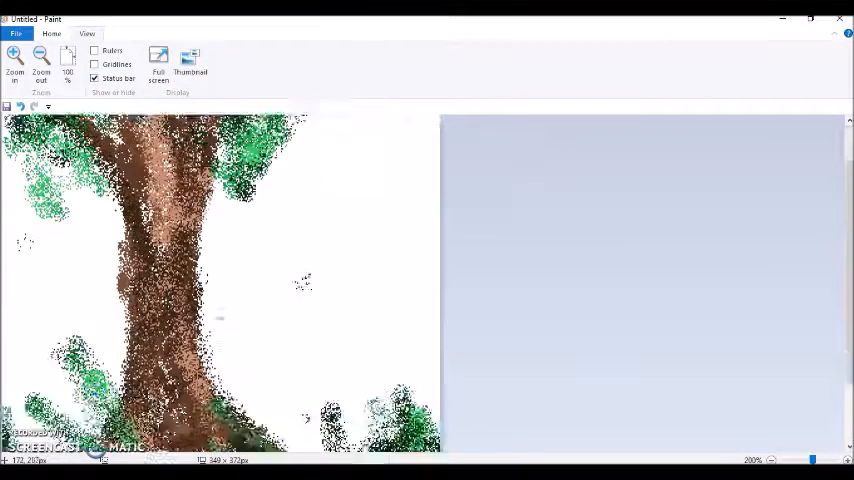
left_click(620, 60)
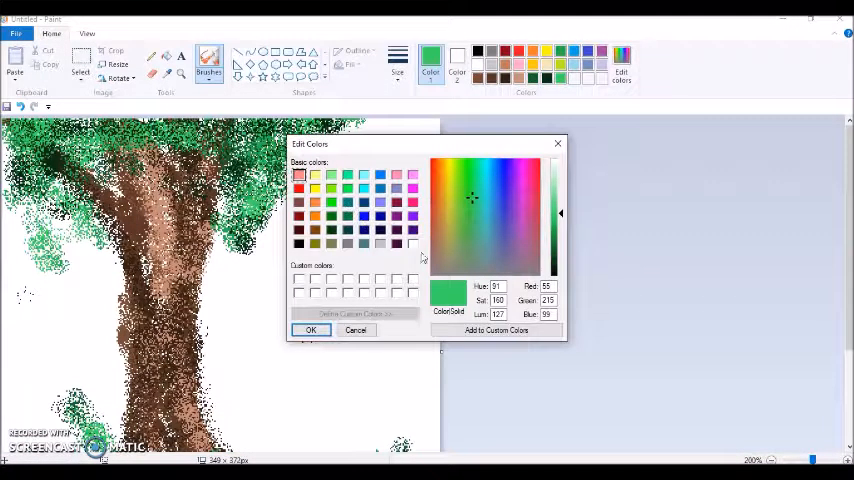
left_click(312, 330)
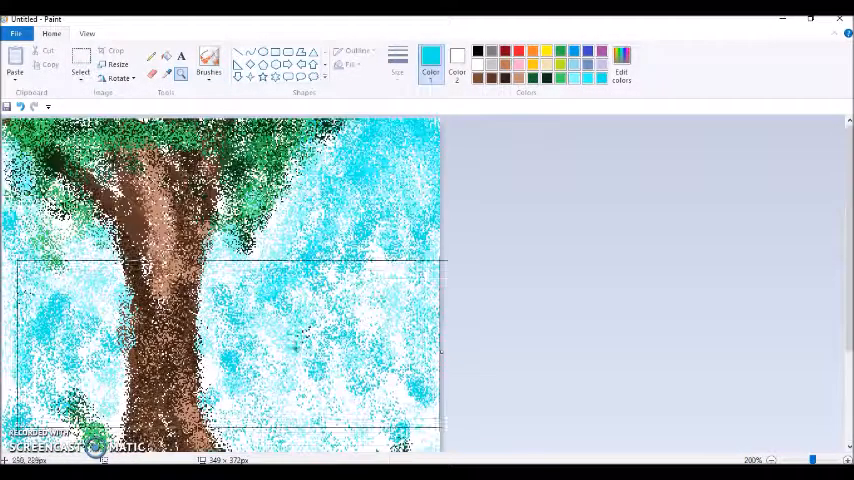
Spray light blue sky around the tree and start mixing yellow for the sun.
left_click(388, 170)
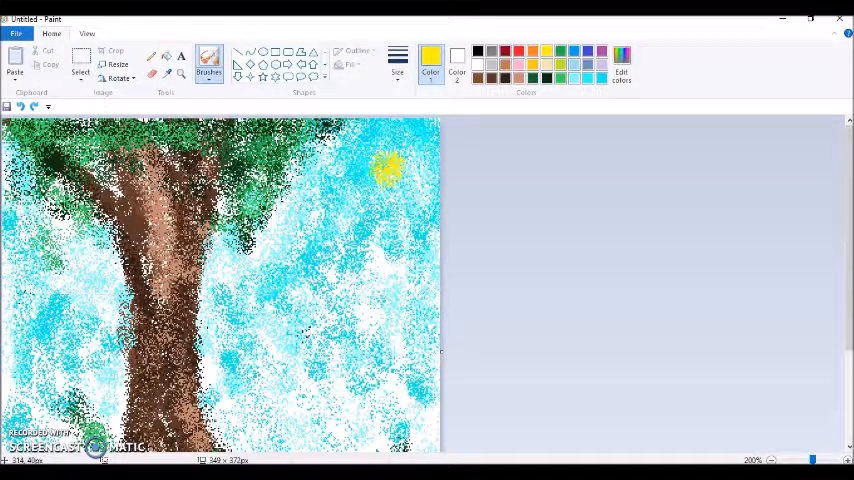
left_click(620, 72)
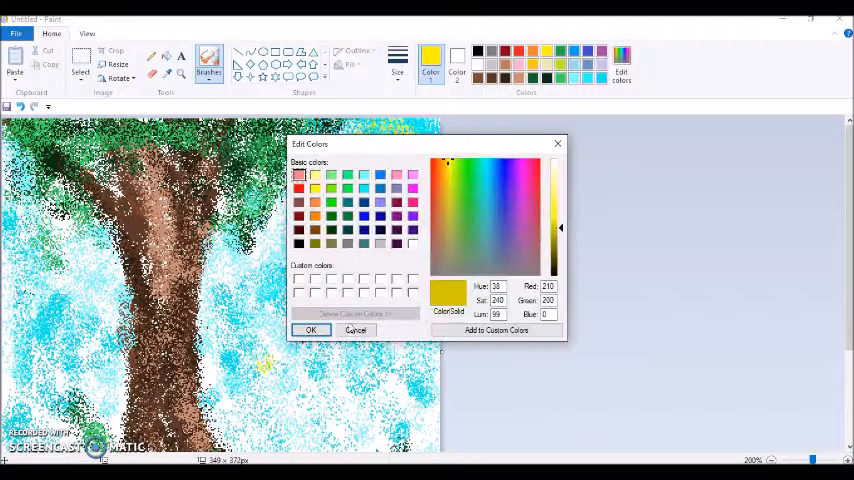